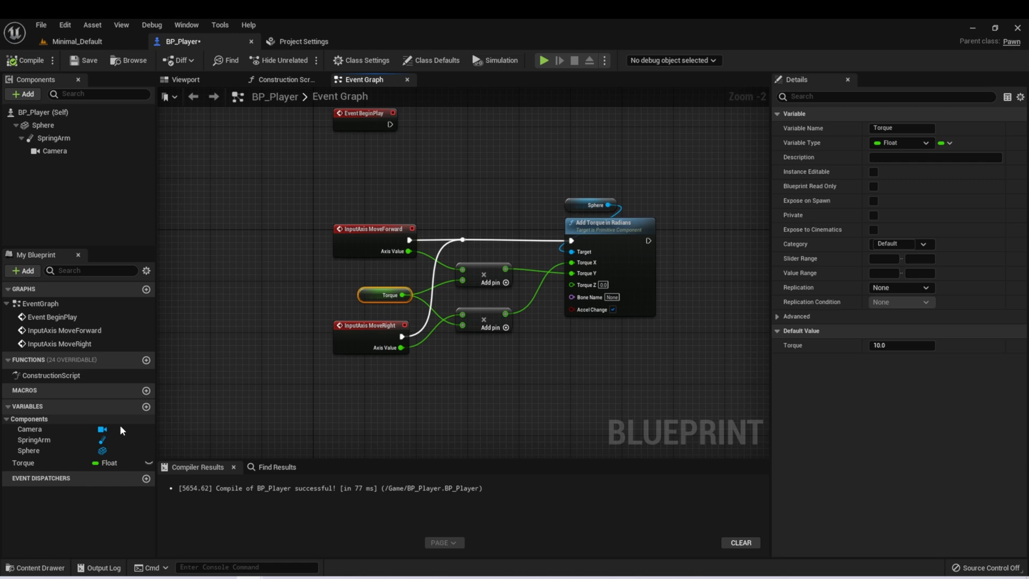
mouse_move(33, 439)
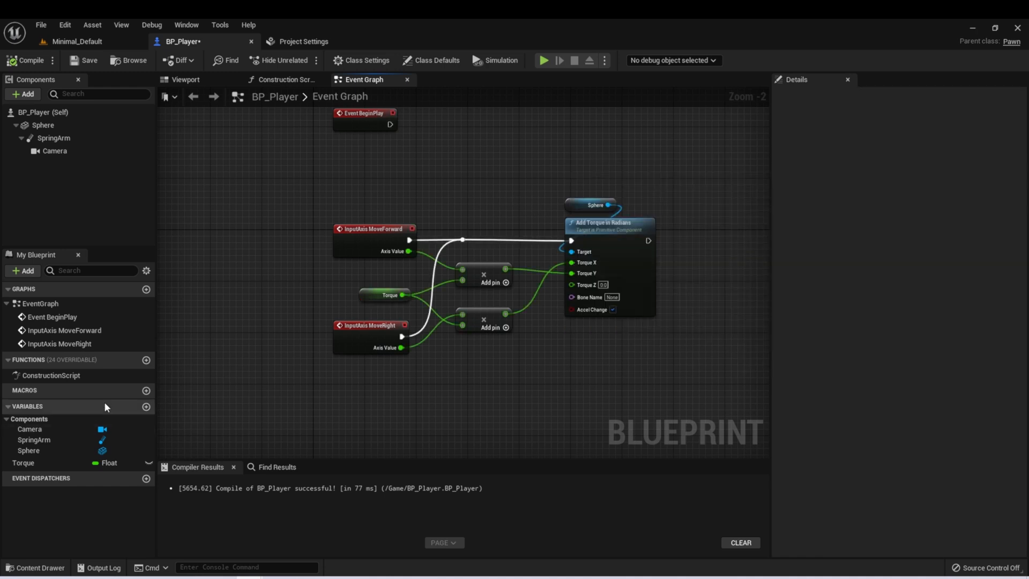
mouse_move(29, 407)
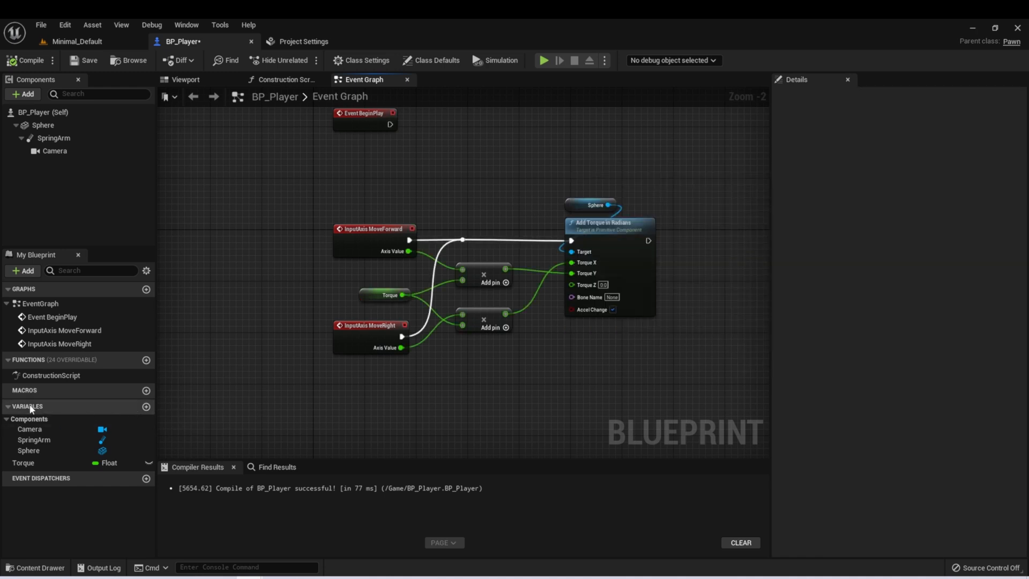
mouse_move(145, 406)
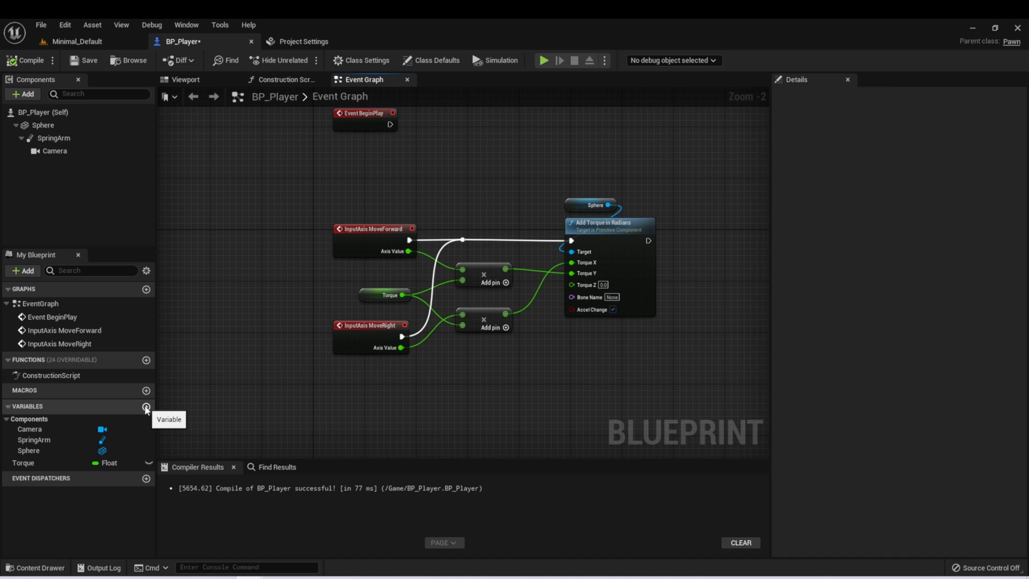
Create a new variable named Boolean of type Boolean in My Blueprint.
left_click(146, 407)
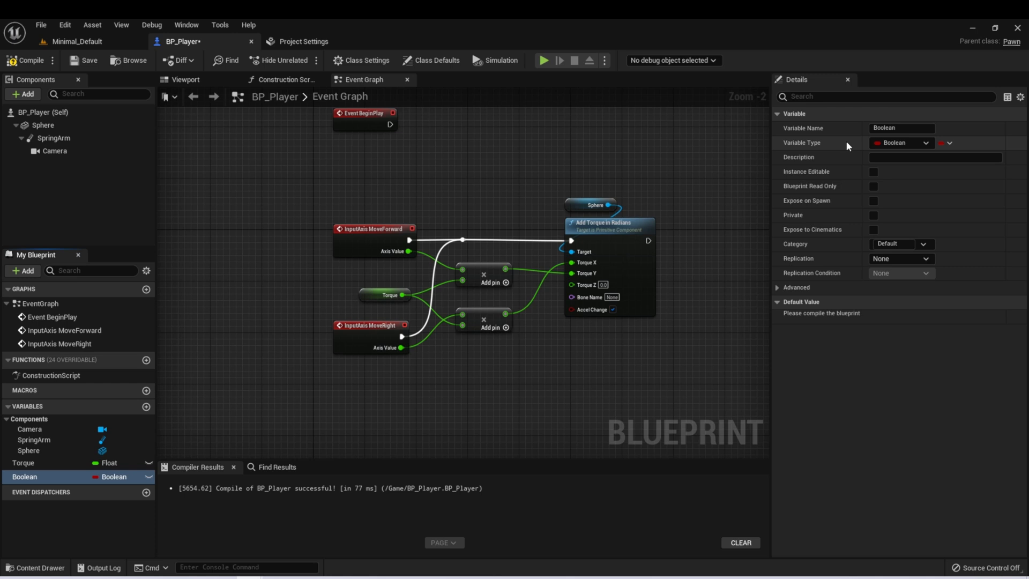
mouse_move(849, 254)
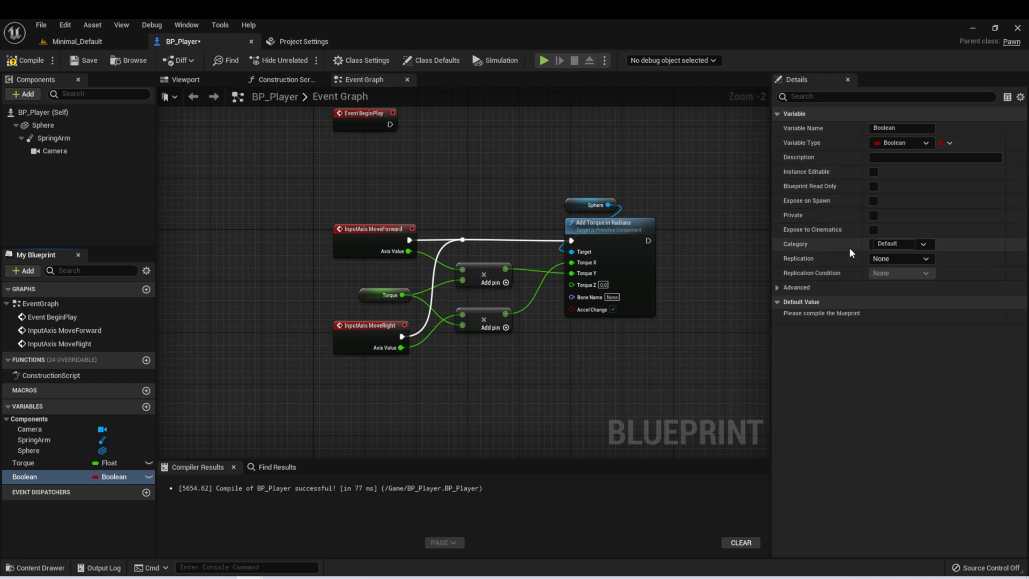
mouse_move(813, 234)
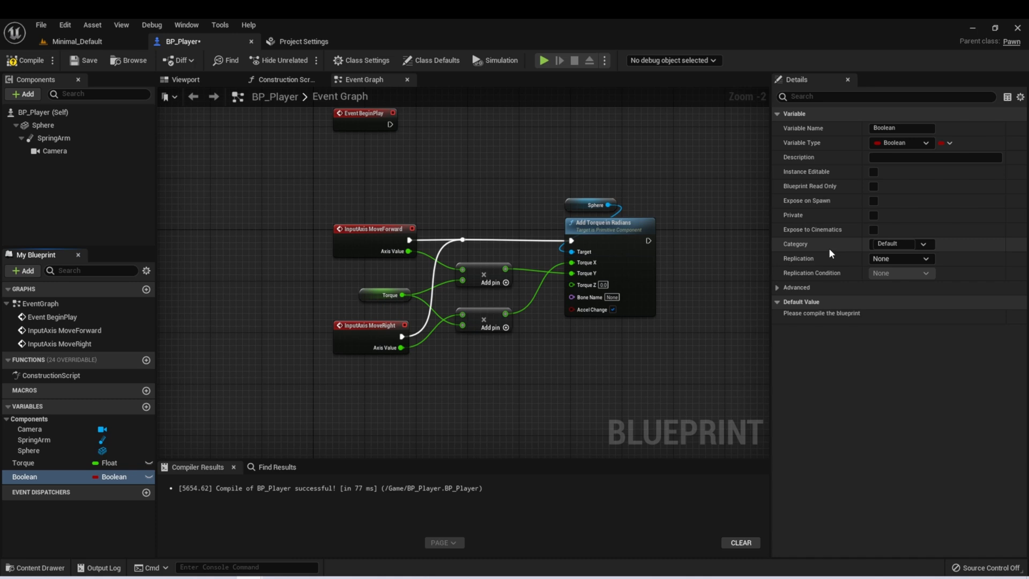
mouse_move(923, 244)
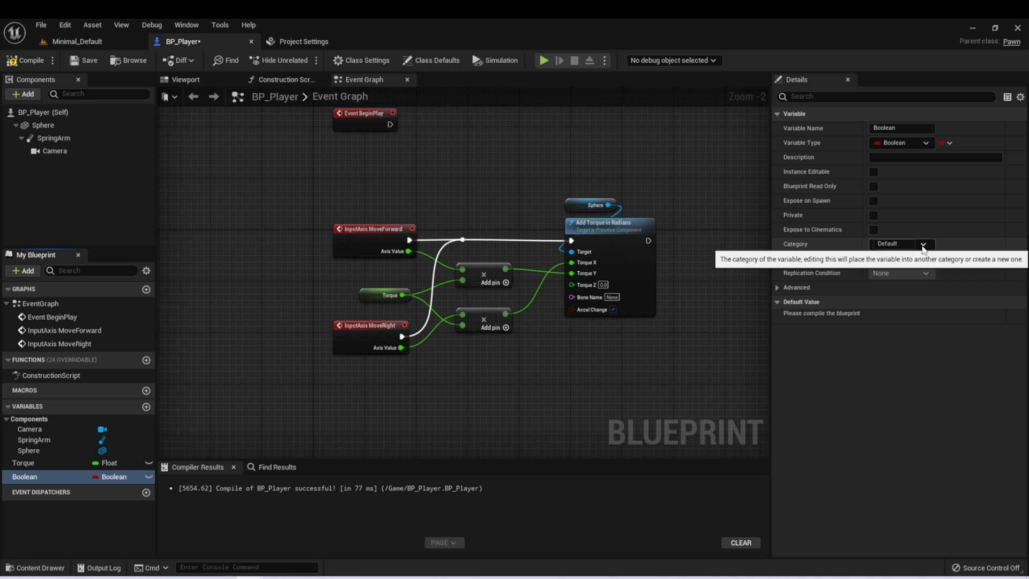
mouse_move(14, 541)
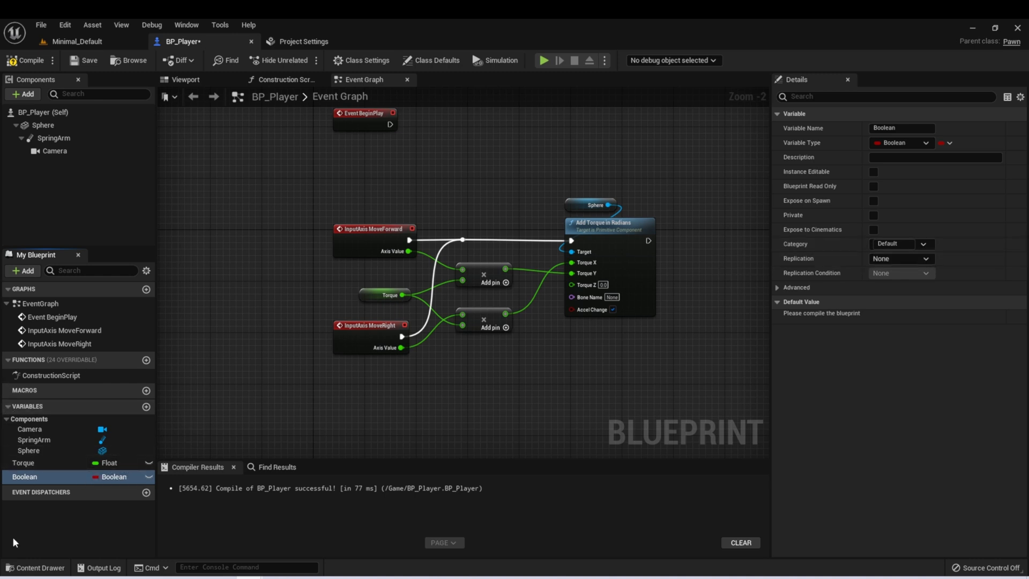
mouse_move(38, 293)
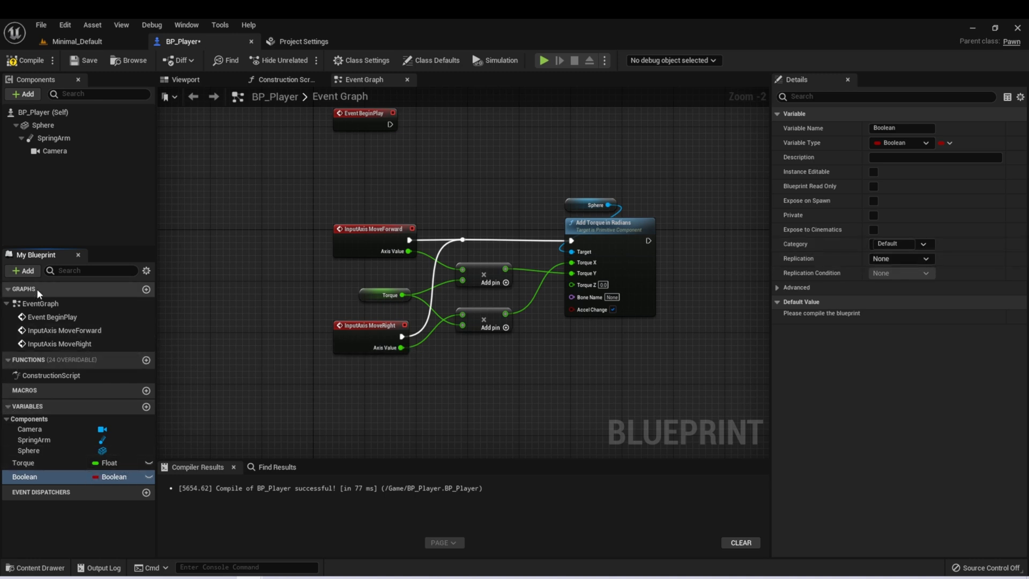
mouse_move(316, 227)
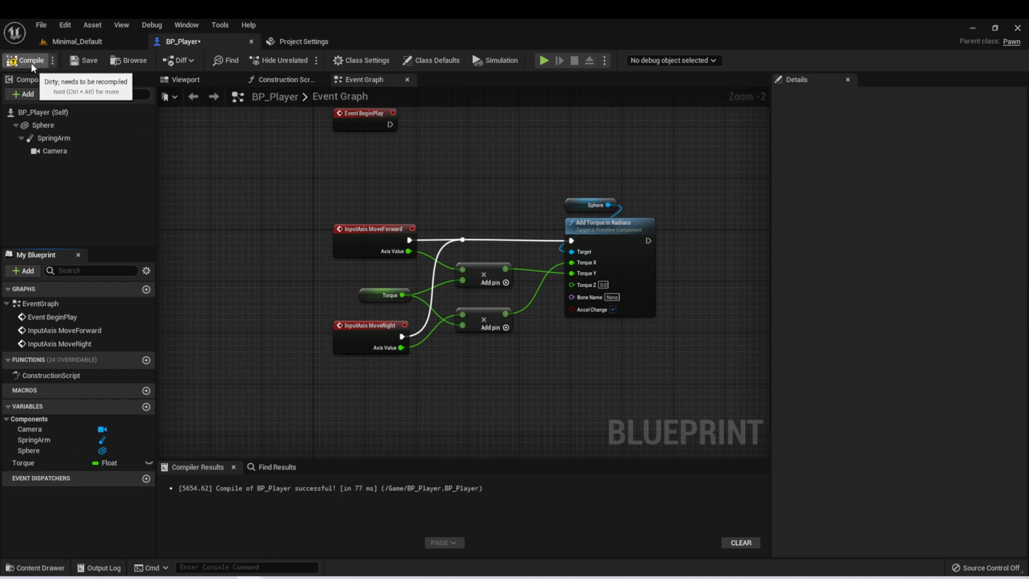
Compile BP_Player after deleting the Boolean variable, leaving only Torque.
left_click(28, 60)
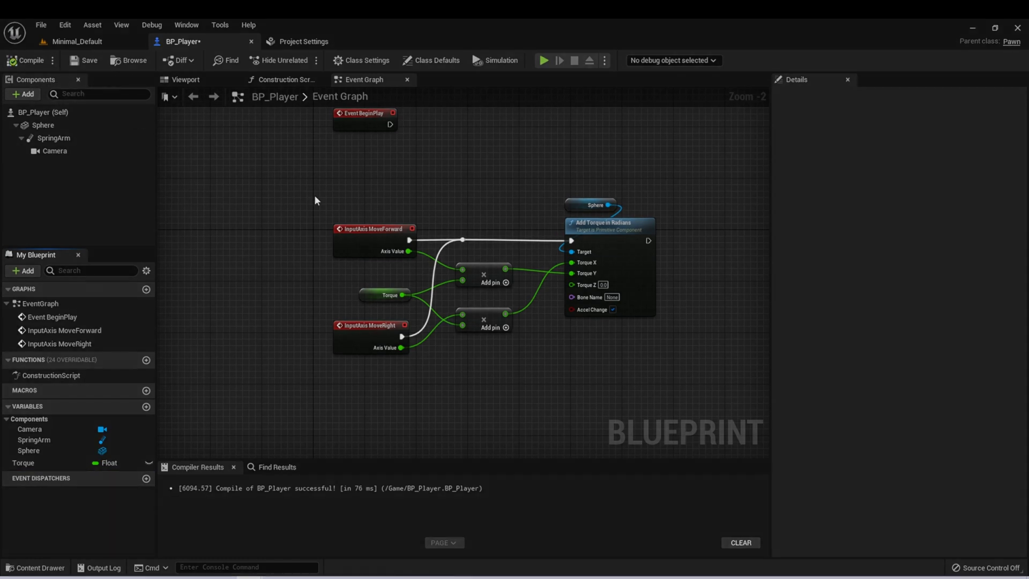